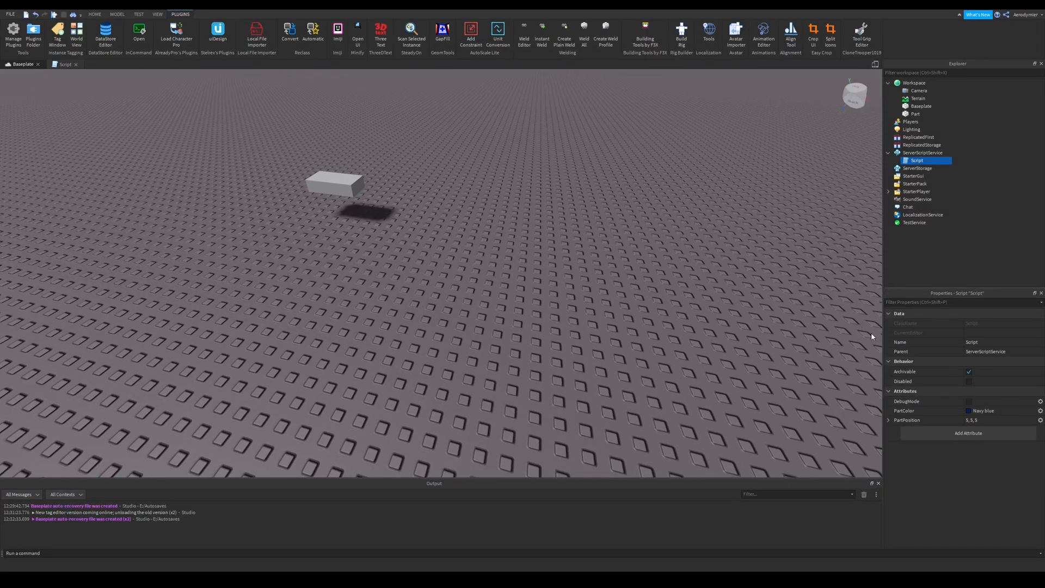
- Browse StarterGui, StarterPlayer, Chat, StarterPack and Script, then show the Part's empty Attributes section
left_click(918, 175)
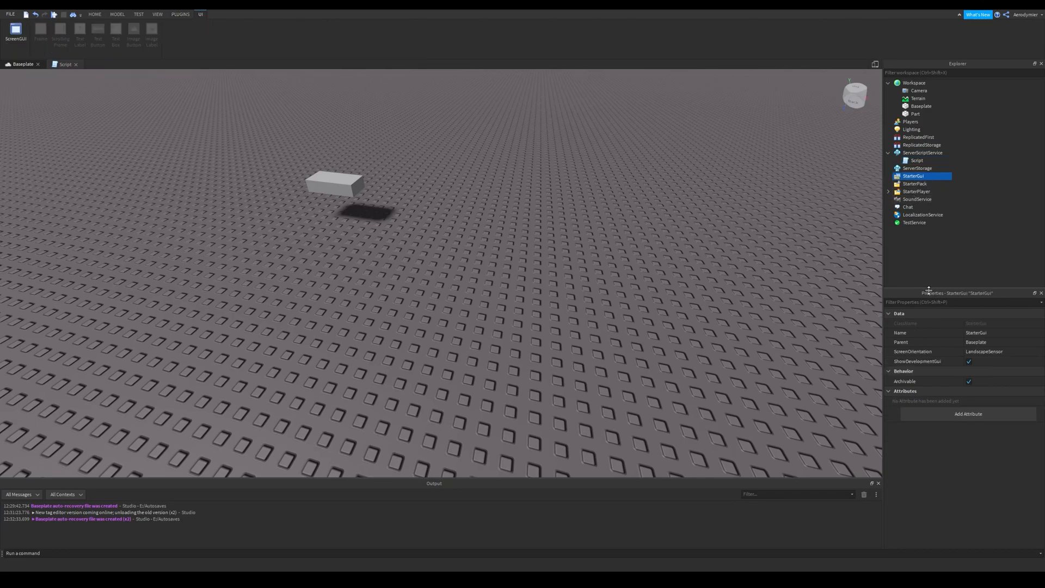
left_click(917, 191)
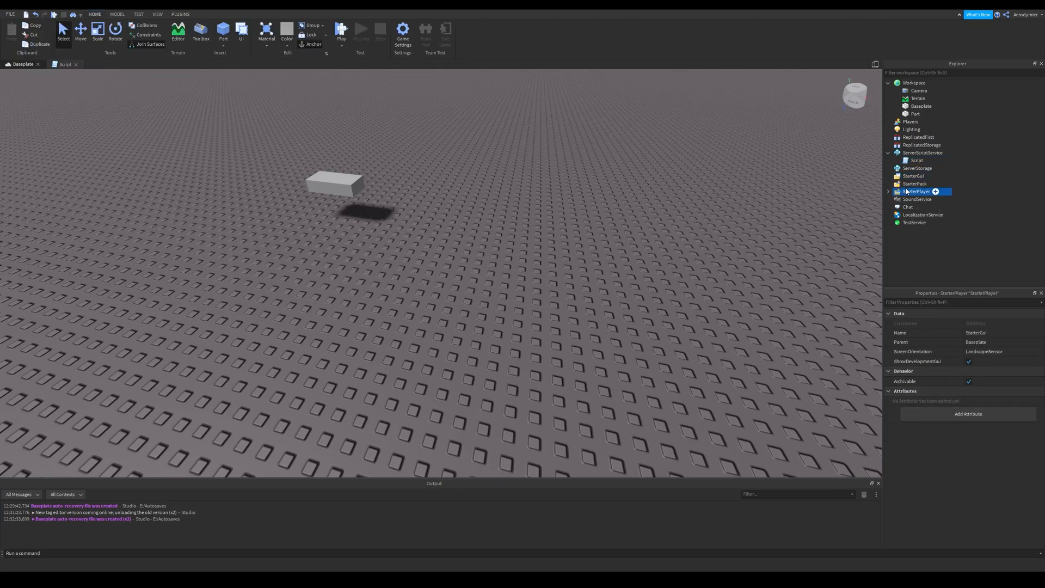
left_click(908, 207)
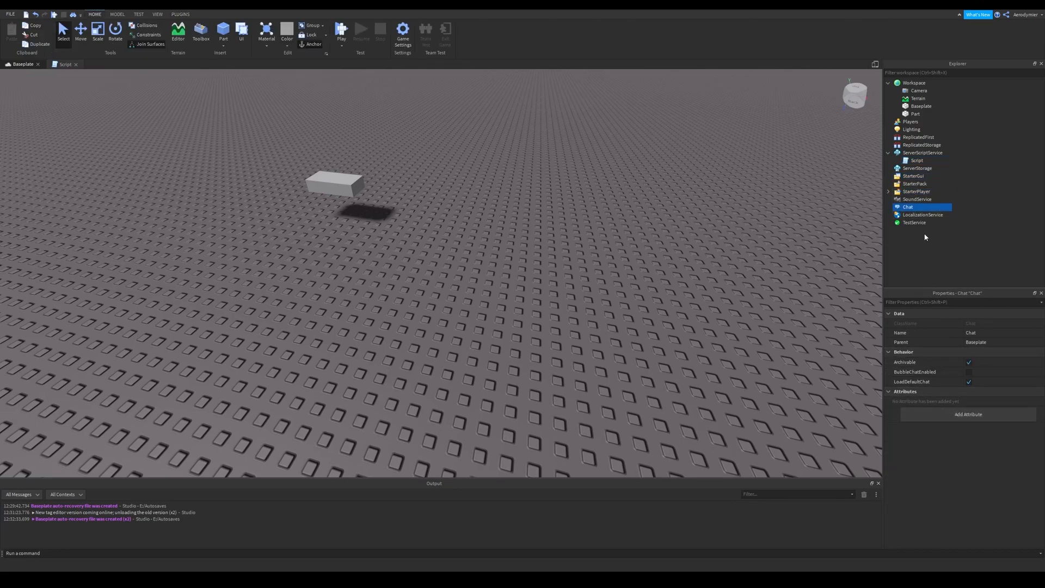
left_click(915, 183)
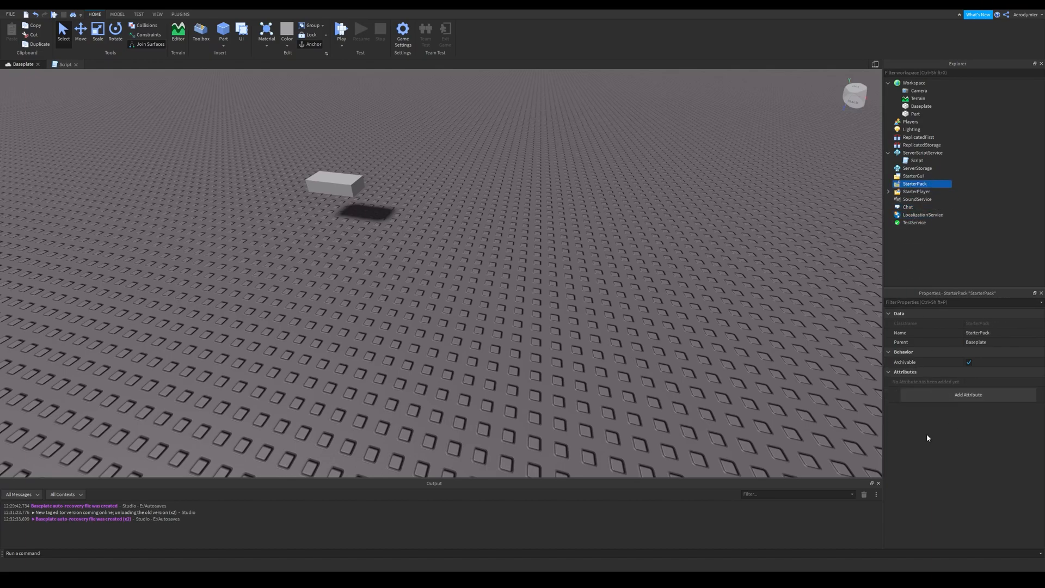
left_click(917, 160)
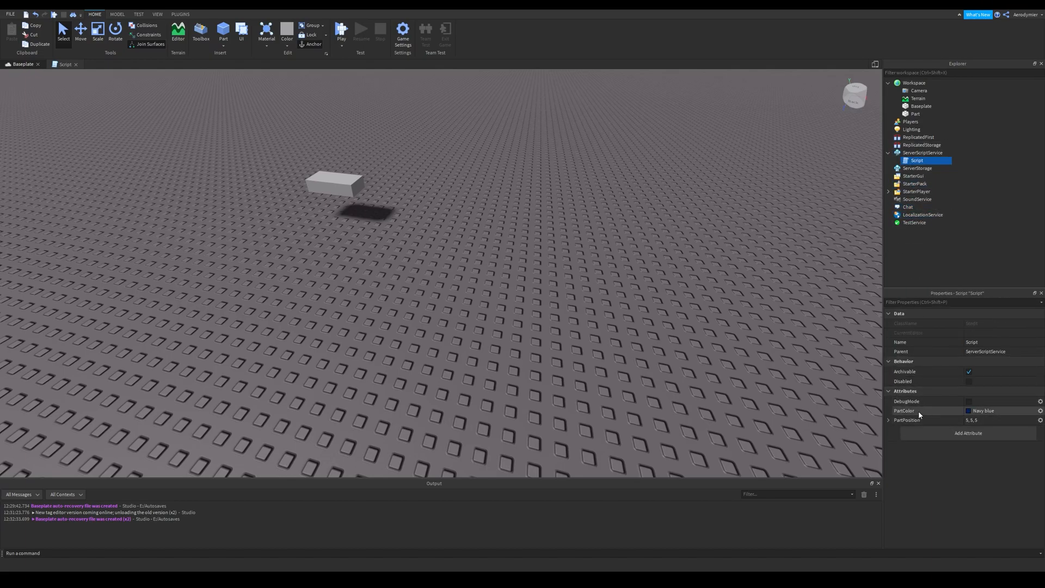
mouse_move(916, 114)
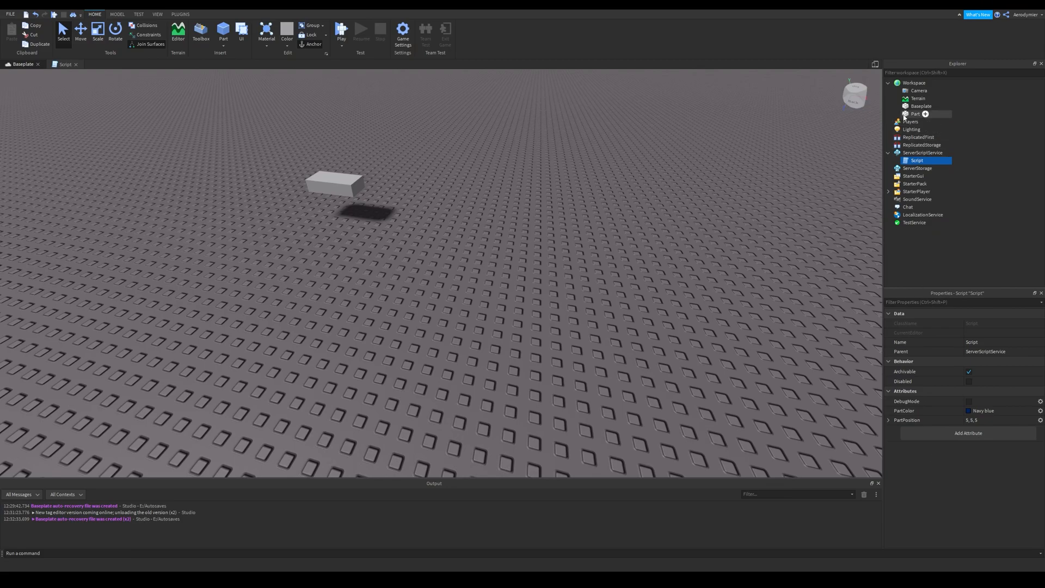
left_click(915, 113)
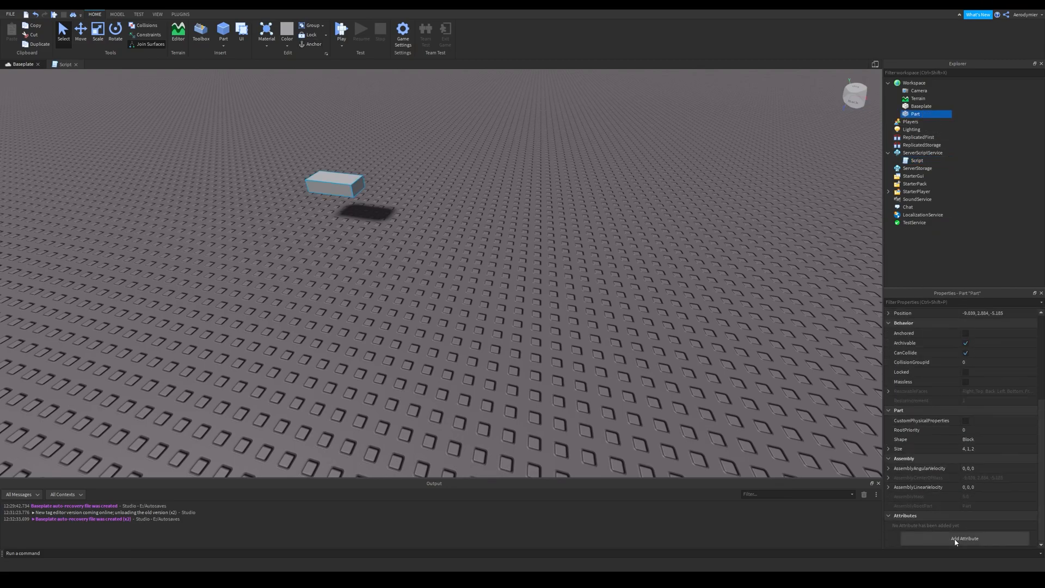
left_click(965, 538)
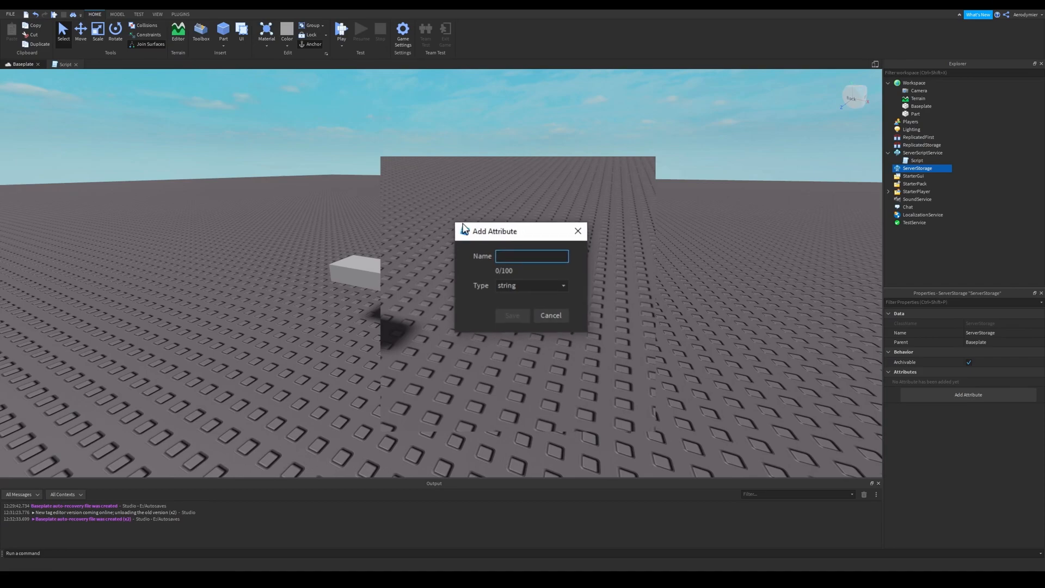
left_click(531, 285)
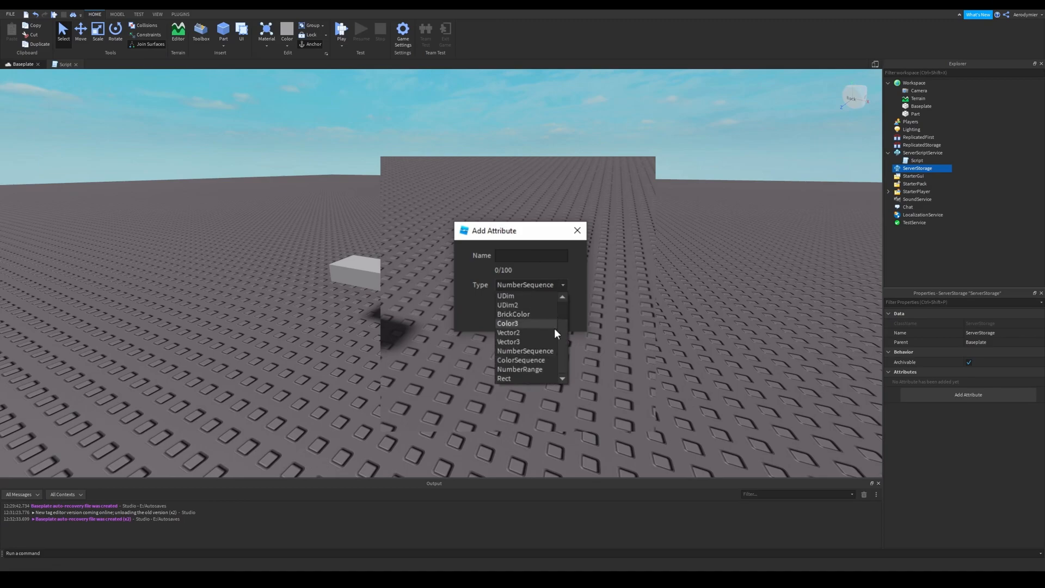
left_click(521, 360)
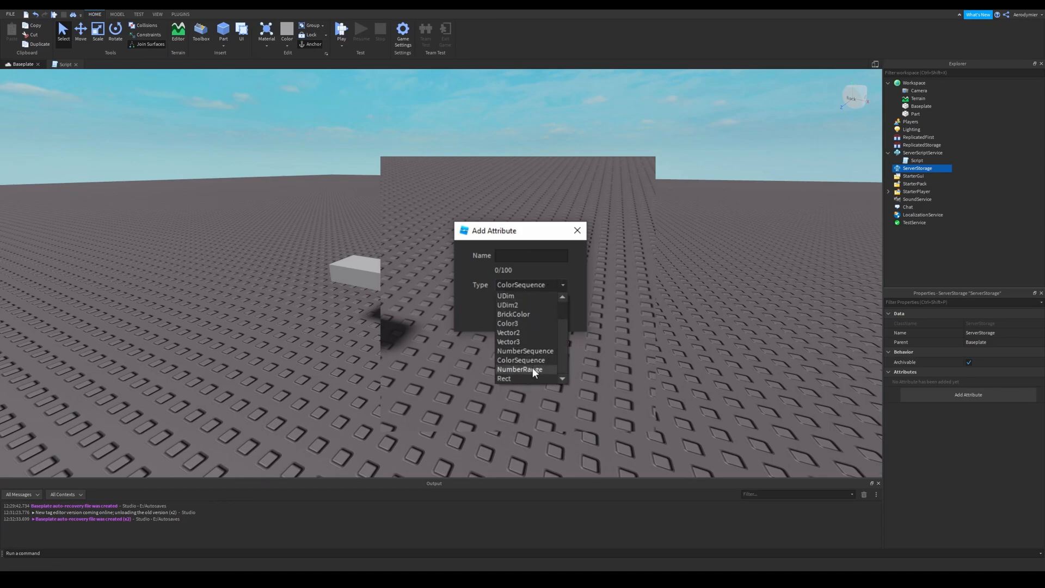
left_click(504, 378)
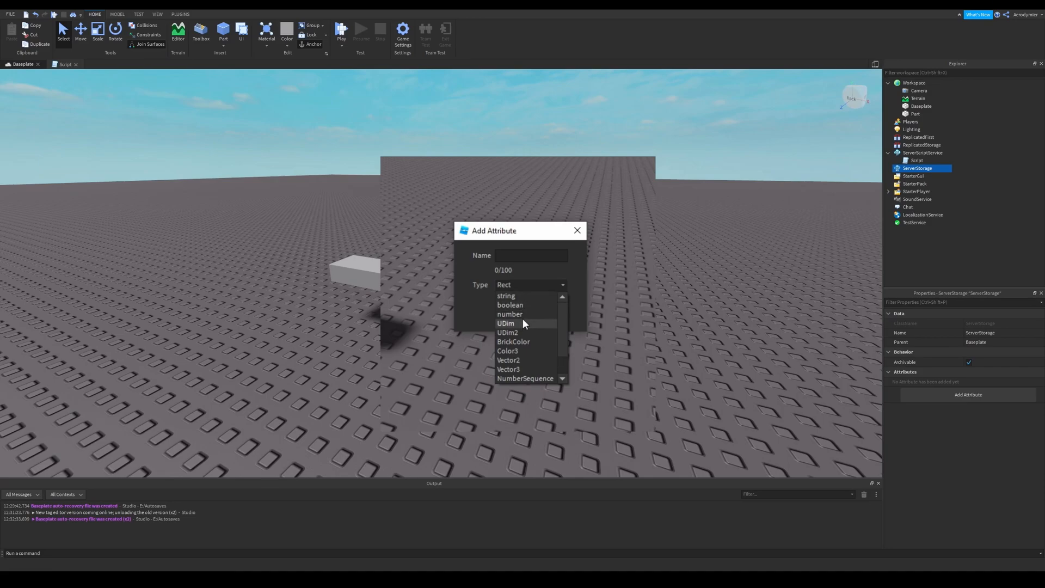
left_click(510, 305)
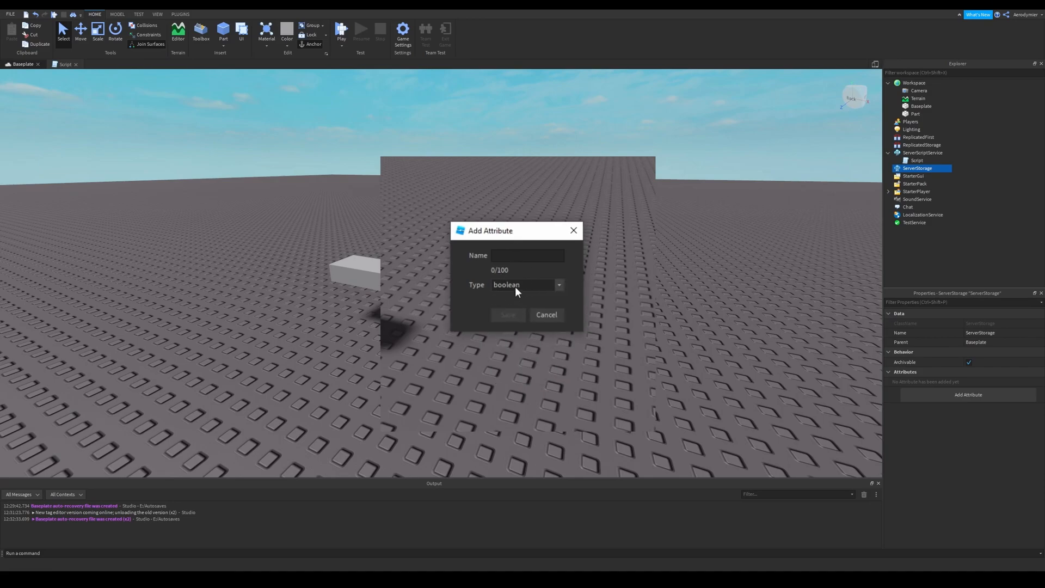
left_click(546, 314)
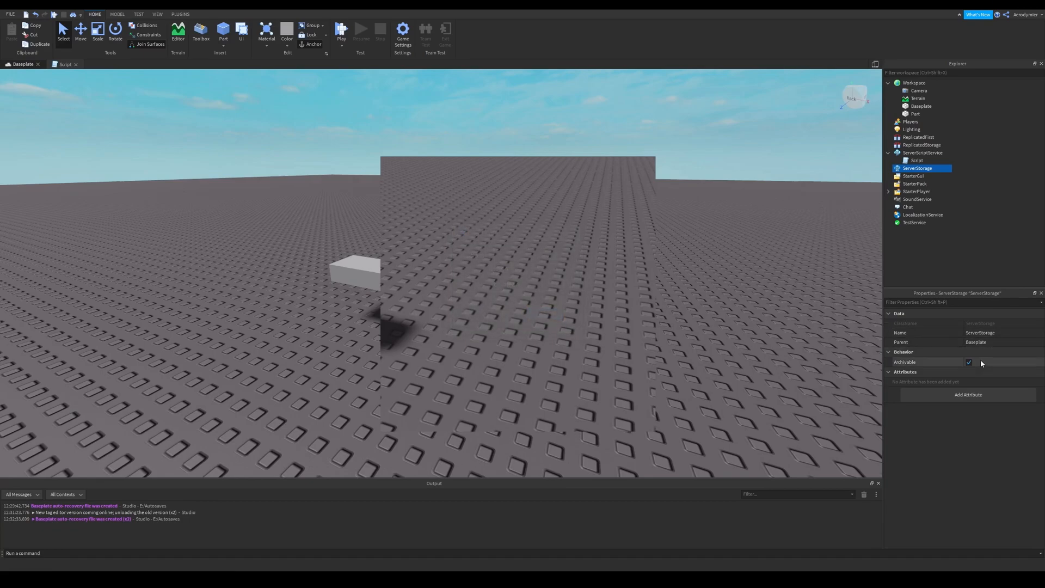
double_click(916, 160)
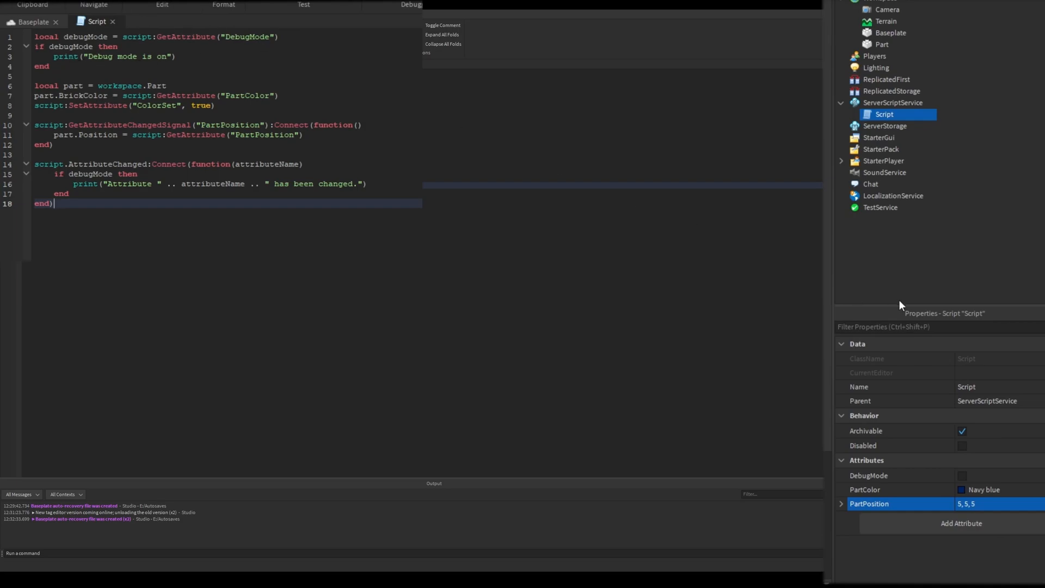
- Tick the Script's DebugMode attribute and review the script code
left_click(961, 475)
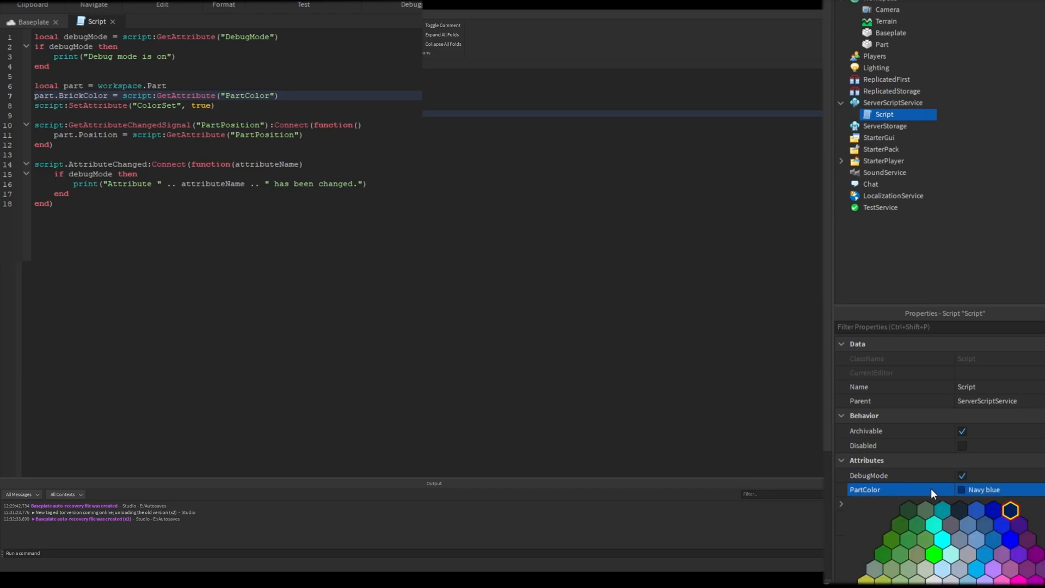
mouse_move(931, 495)
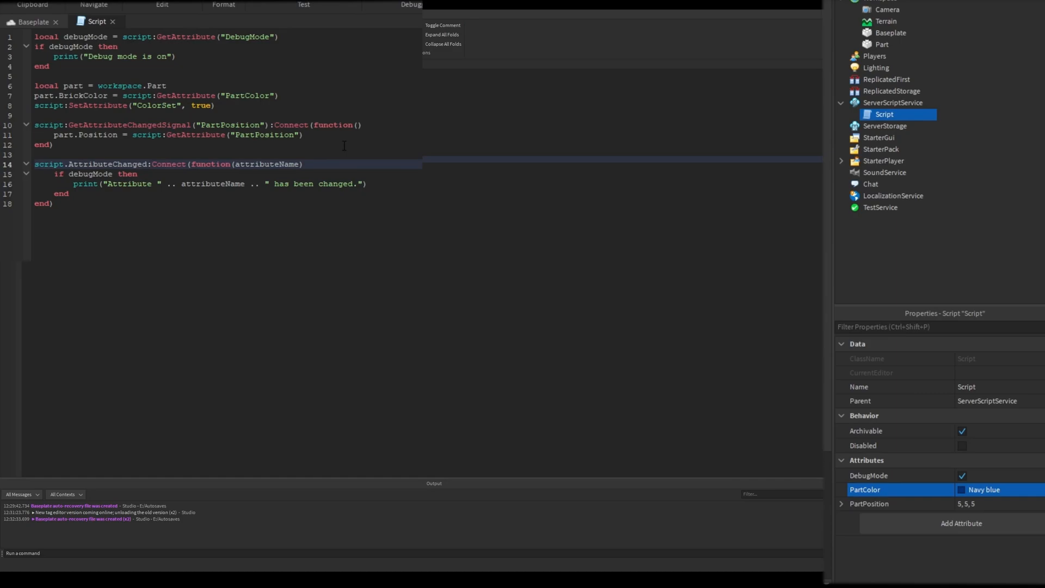
left_click(352, 138)
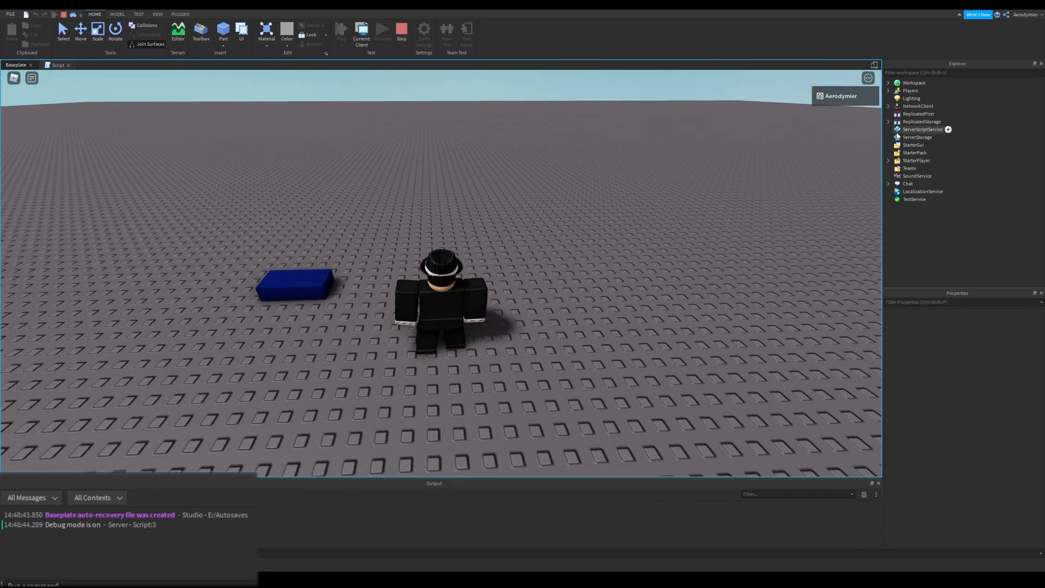
- On the server side, add a string attribute Test to the Part, then view the Script's ColorSet attribute
left_click(341, 29)
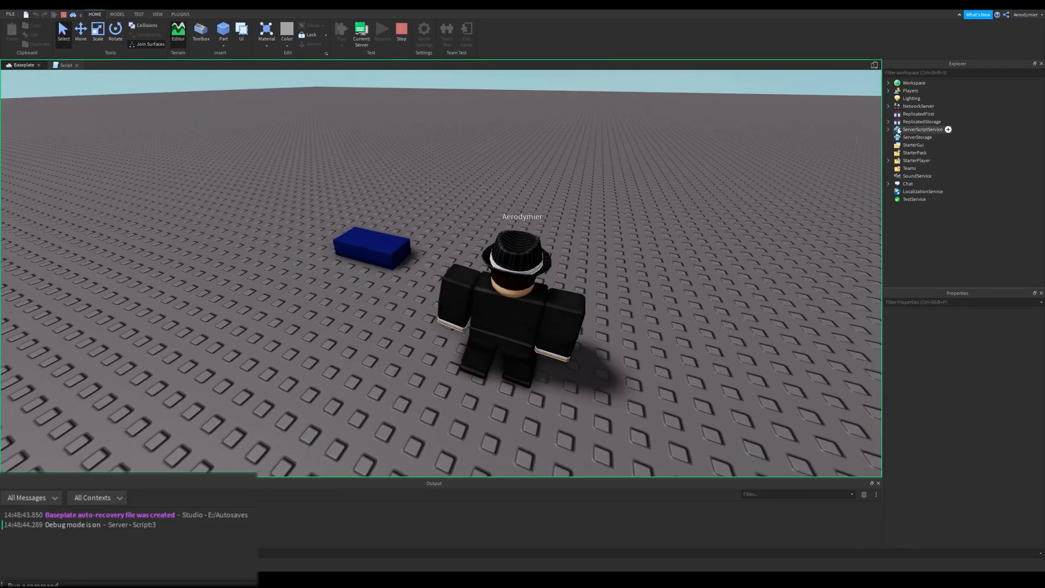
left_click(889, 129)
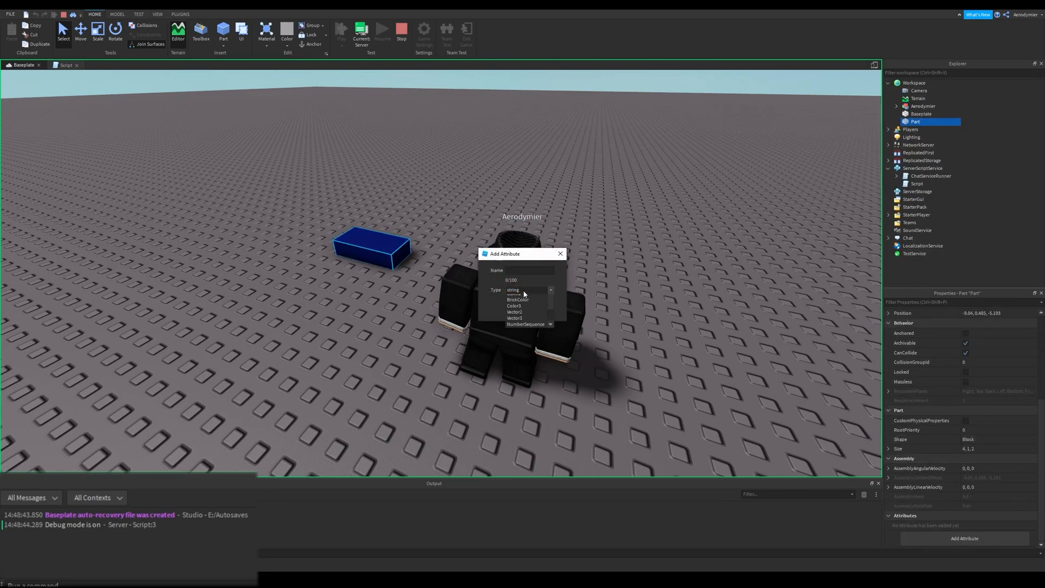
left_click(513, 289)
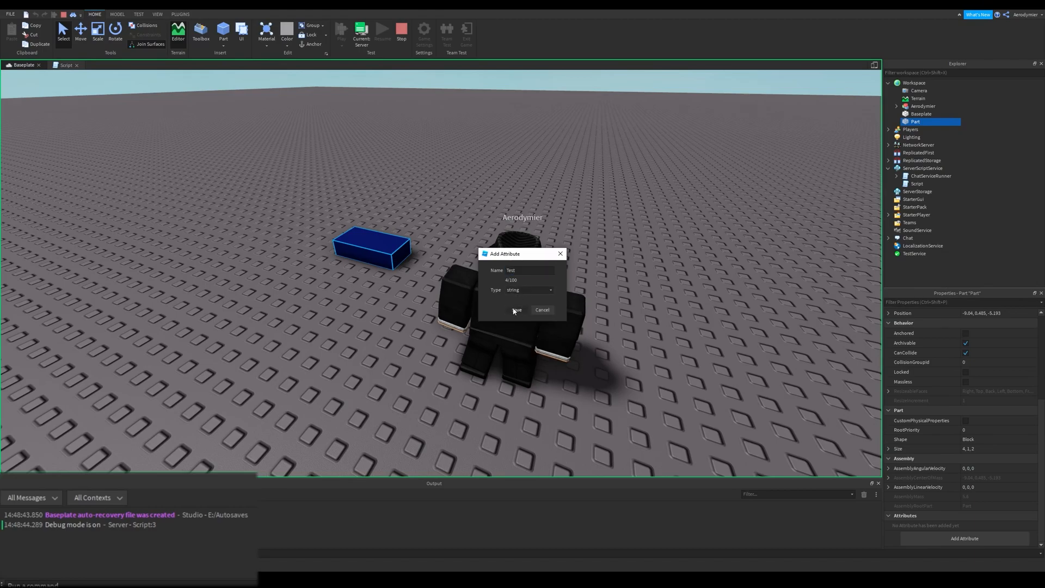
left_click(516, 309)
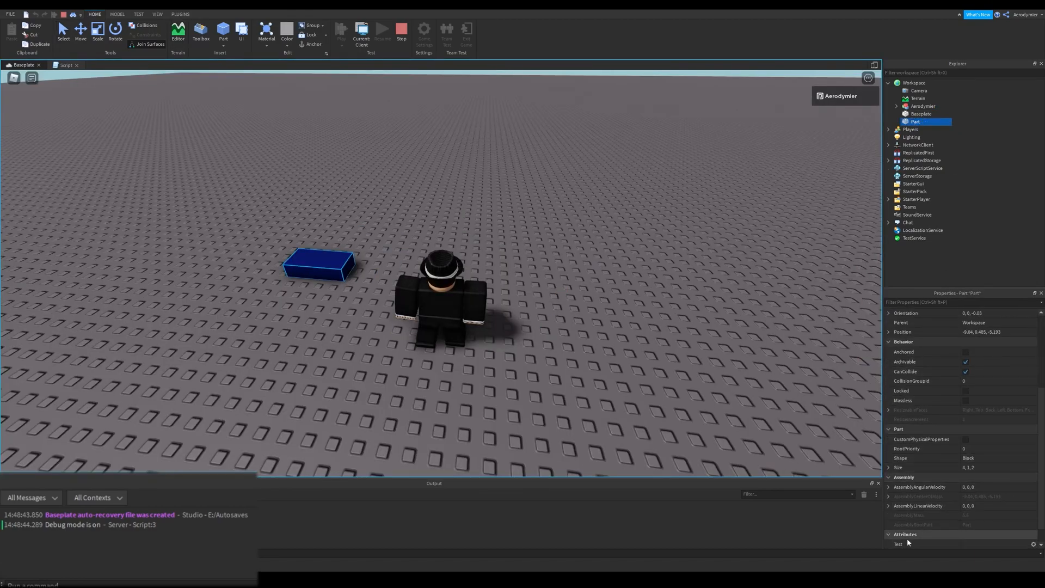
left_click(341, 29)
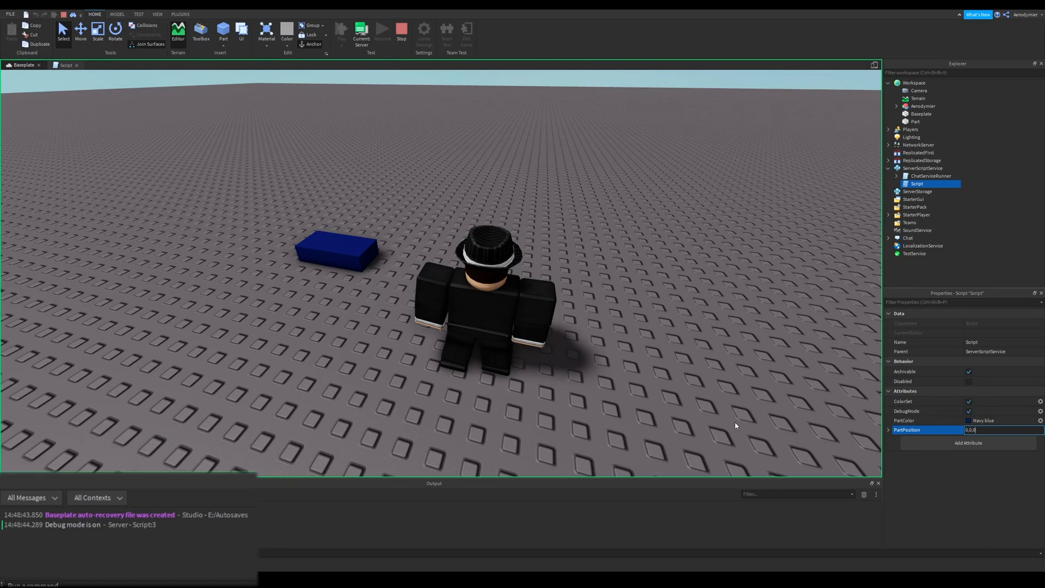